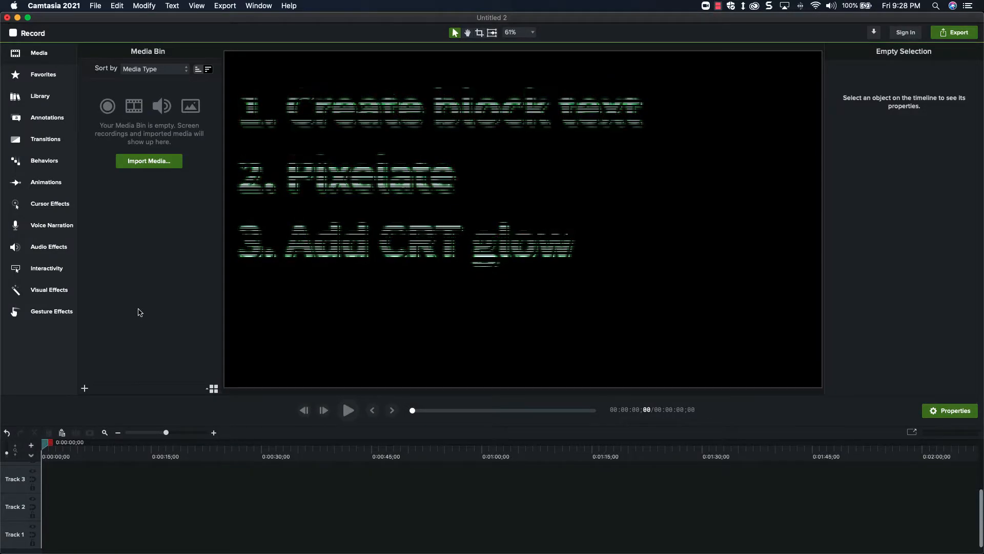
# Step: Add a plain text callout at the playhead reading 'VIDEO GAME'
pyautogui.click(47, 117)
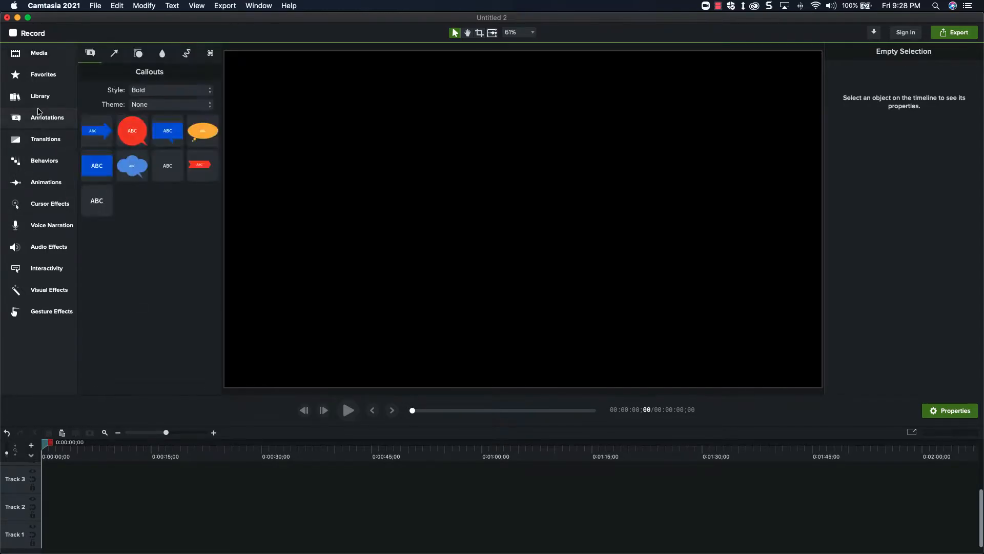
pyautogui.rightClick(97, 200)
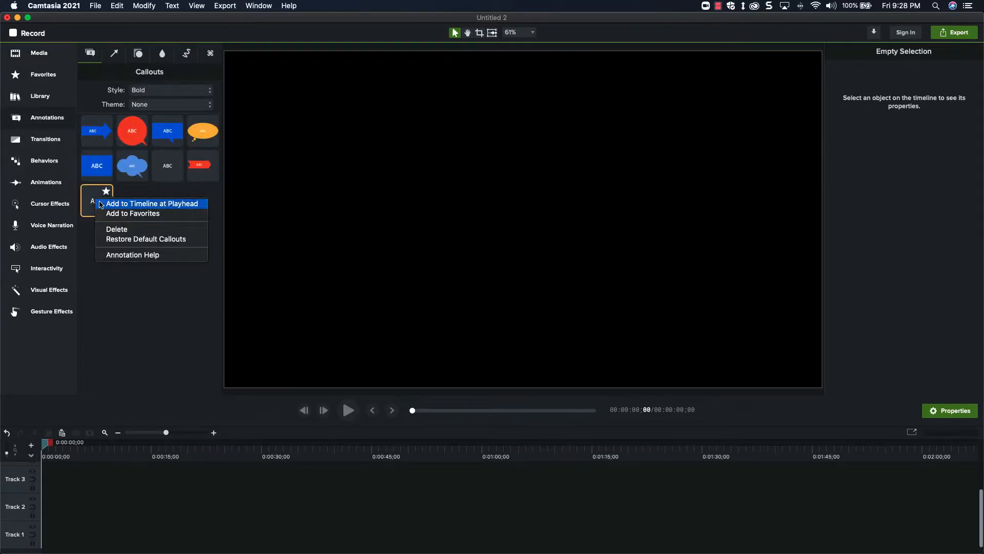
pyautogui.click(152, 203)
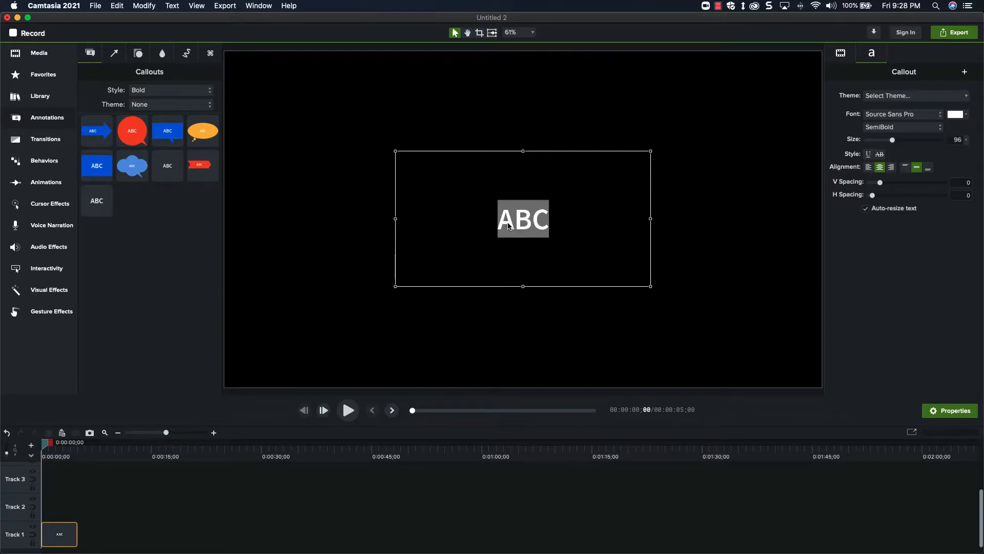
pyautogui.write('VIDEO GAME')
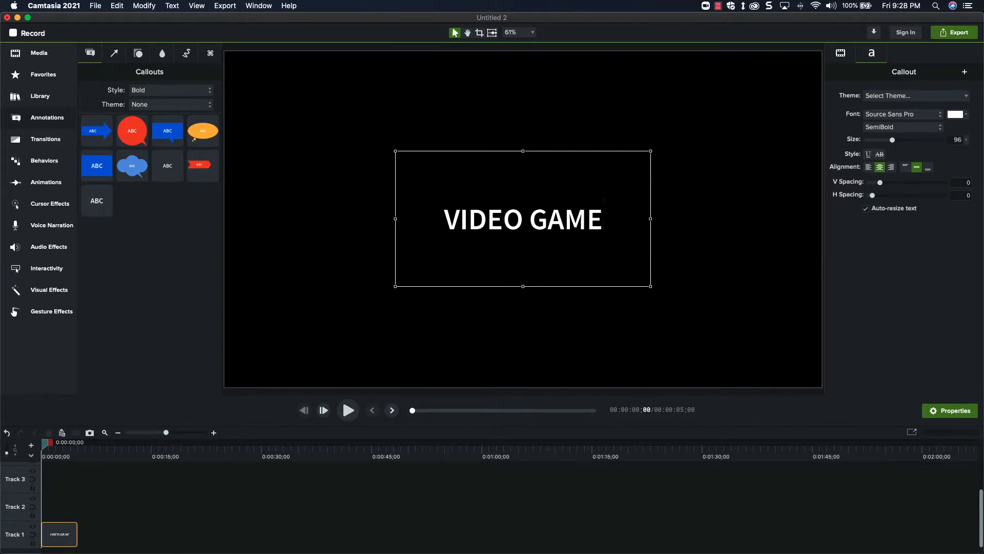
# Step: Reselect the VIDEO GAME callout and slightly enlarge its text size
pyautogui.click(92, 534)
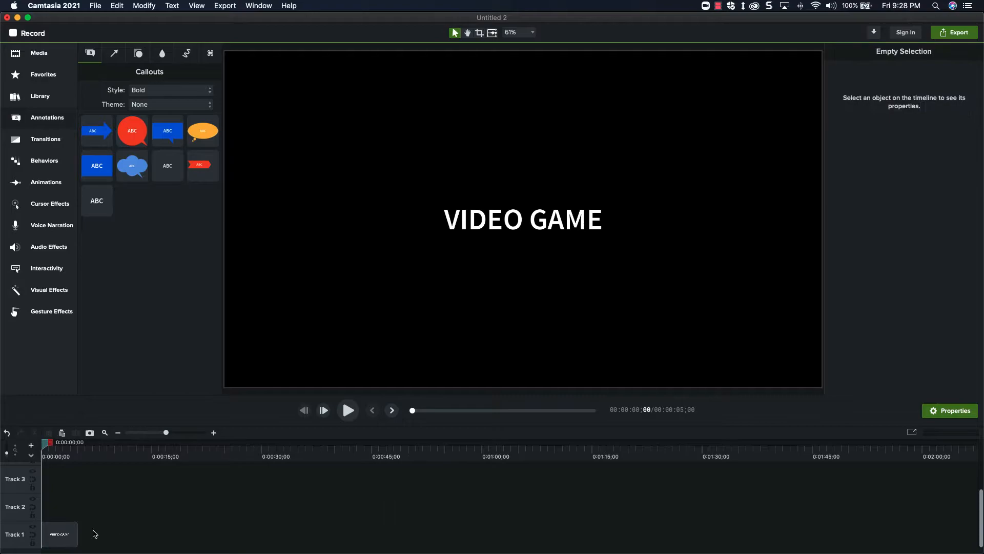
pyautogui.click(59, 535)
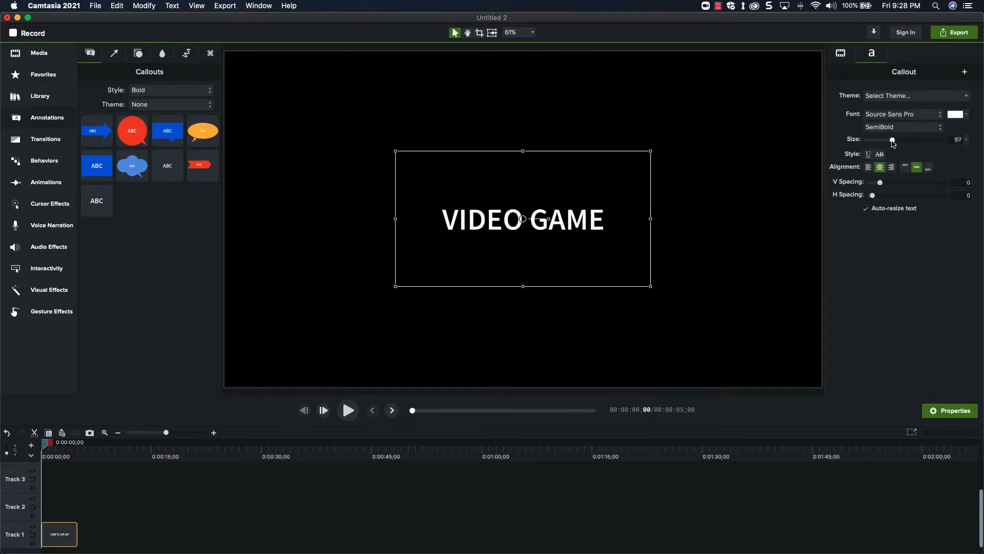
pyautogui.moveTo(892, 140); pyautogui.dragTo(914, 139)
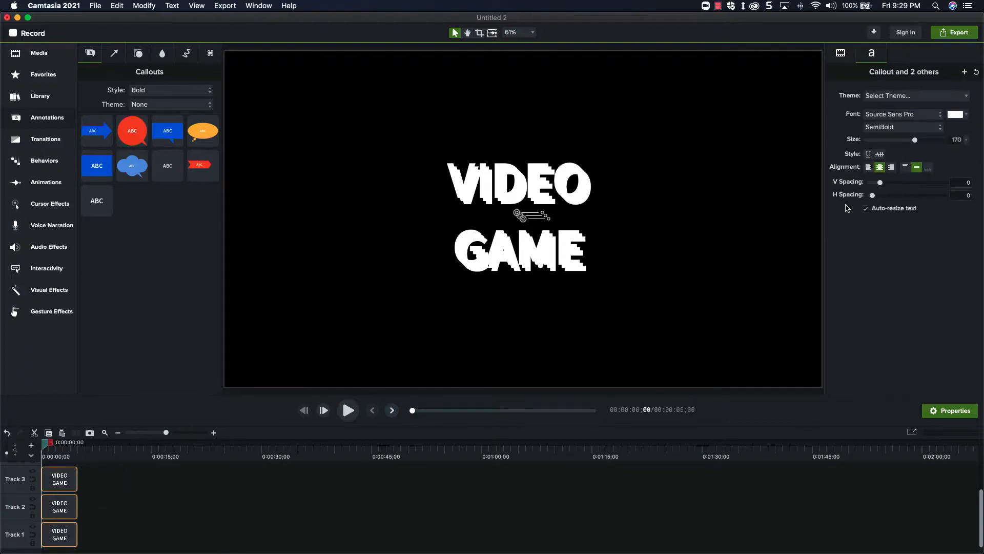
# Step: Set the VIDEO GAME text colour to a mint green shade
pyautogui.click(954, 114)
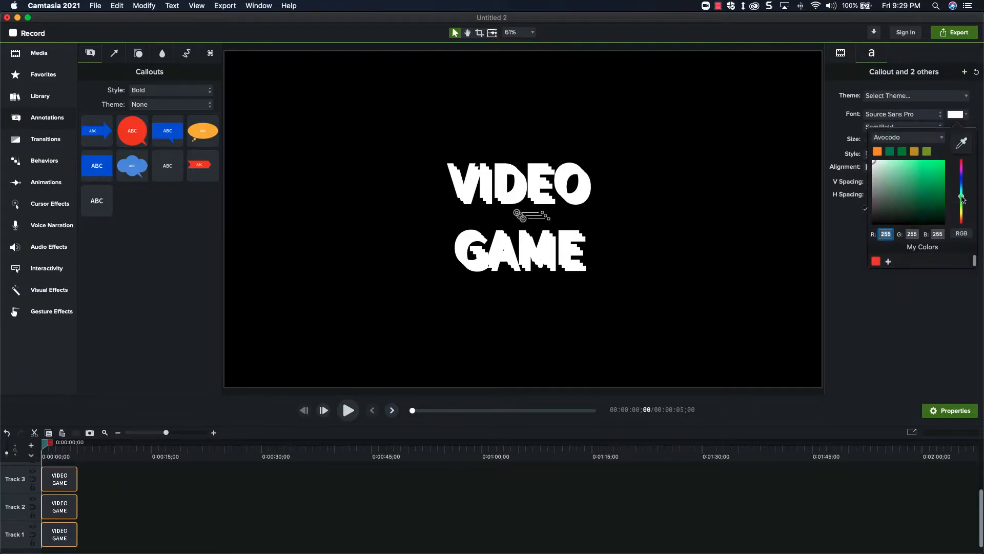
pyautogui.click(961, 198)
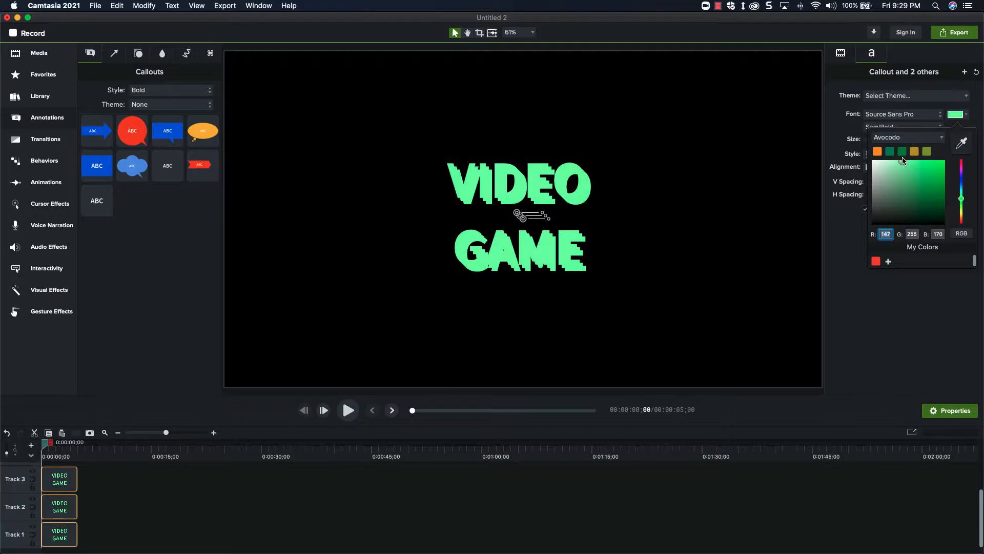
pyautogui.click(900, 159)
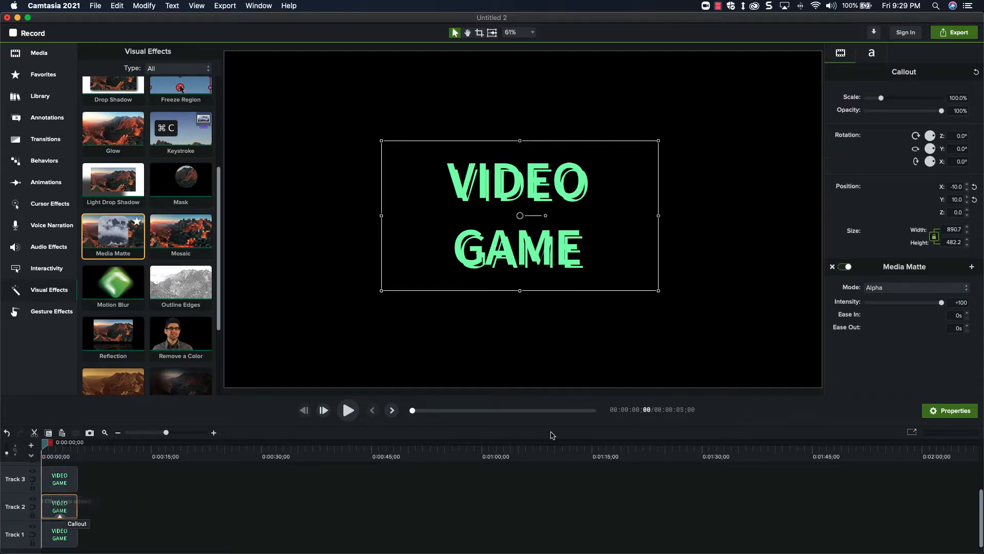
# Step: Set the middle callout's Media Matte mode to Alpha Invert
pyautogui.click(914, 287)
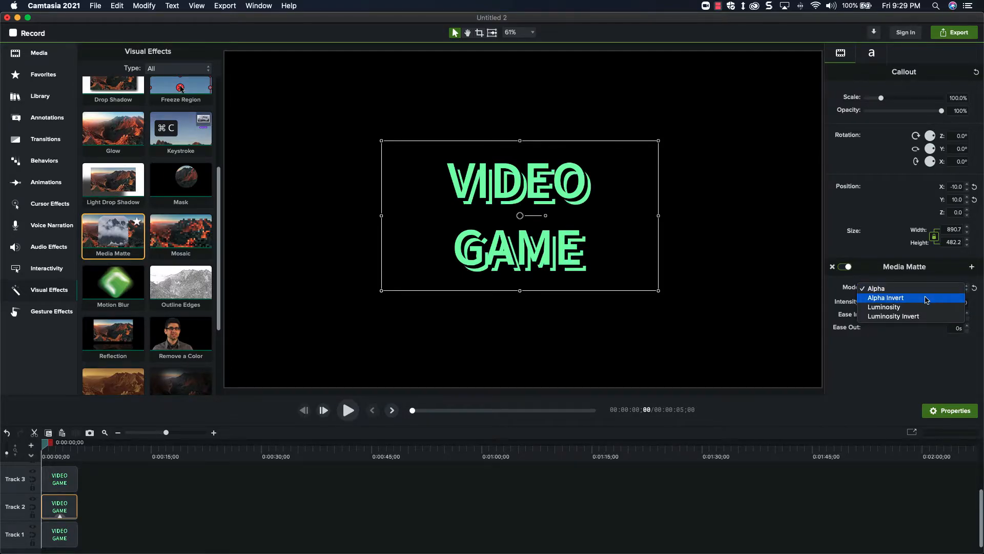
pyautogui.click(886, 297)
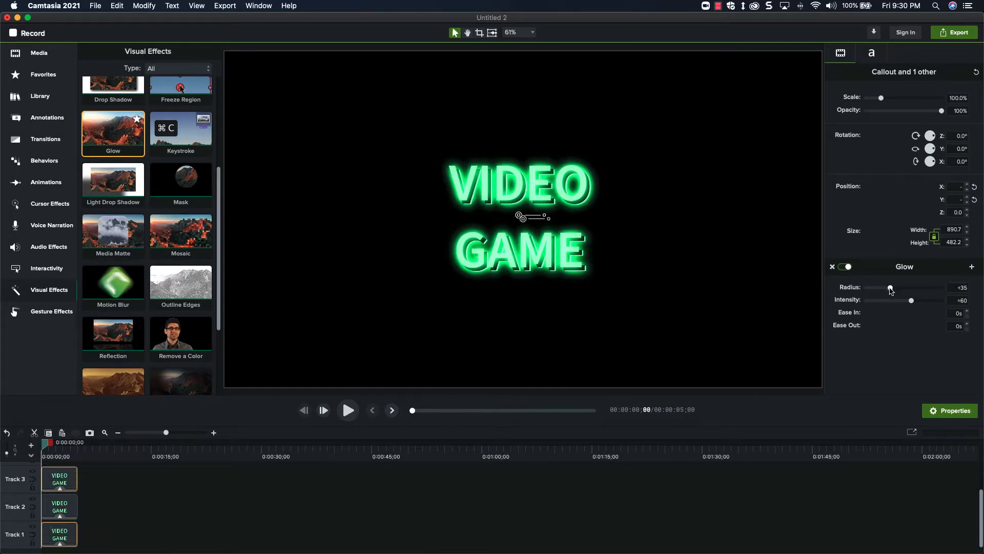
# Step: Lower the Glow radius to 10 and intensity to about 50
pyautogui.moveTo(890, 288); pyautogui.dragTo(874, 288)
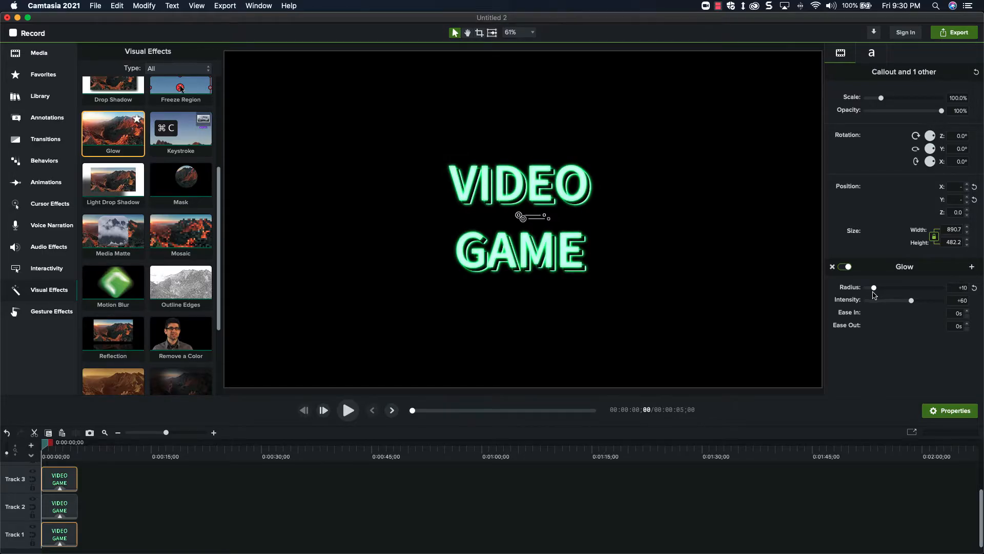
pyautogui.moveTo(912, 300); pyautogui.dragTo(903, 300)
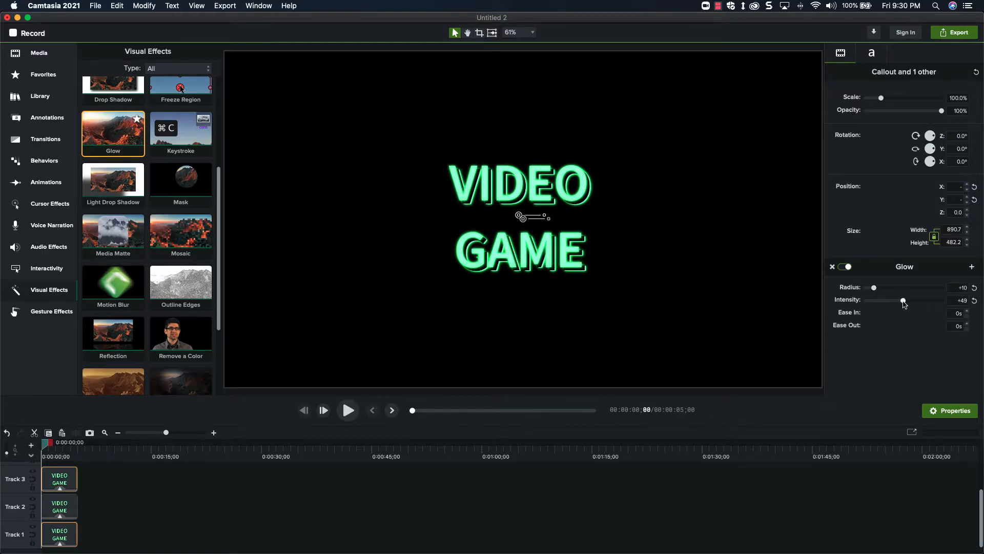
pyautogui.moveTo(900, 300); pyautogui.dragTo(904, 300)
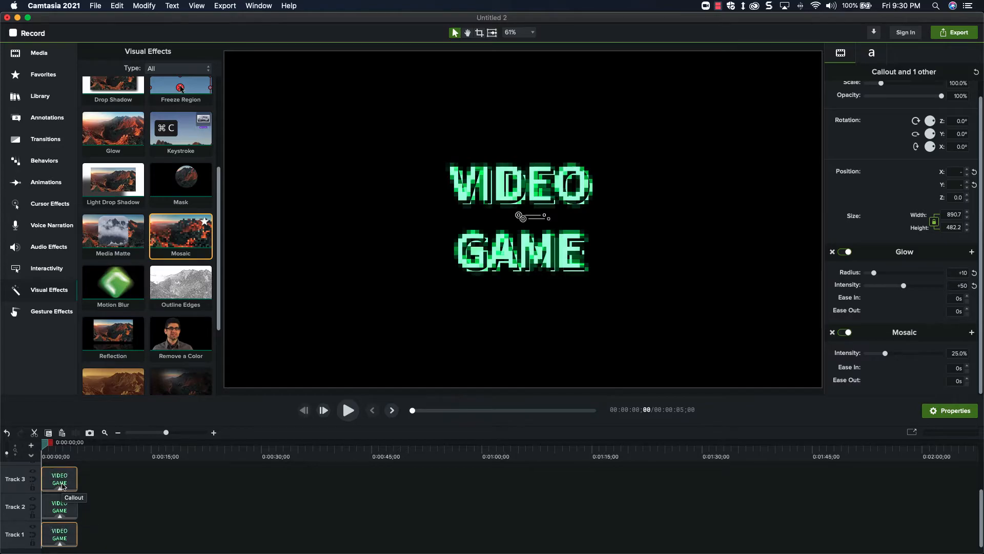
# Step: Fine-tune the Mosaic Intensity slider to about 12%
pyautogui.moveTo(885, 353); pyautogui.dragTo(881, 352)
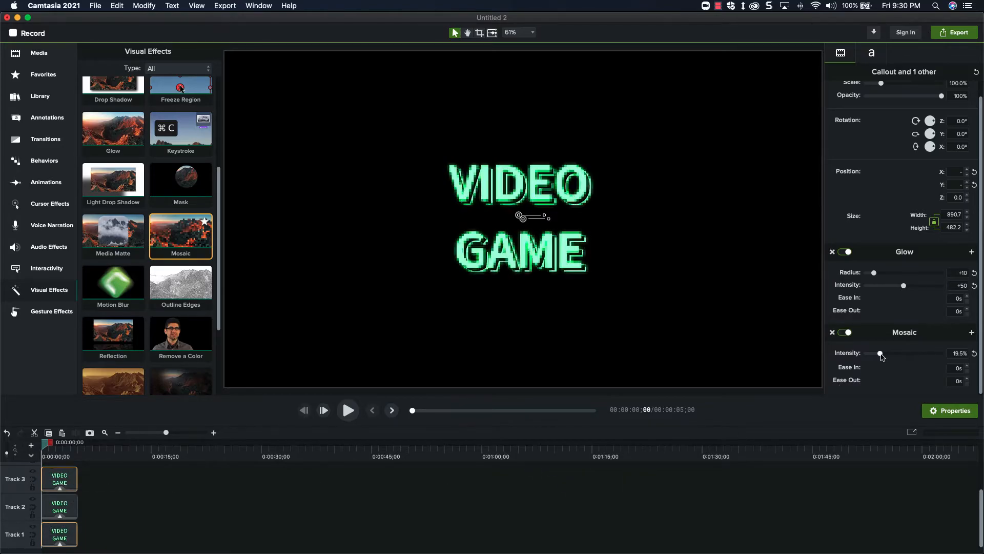
pyautogui.moveTo(881, 354); pyautogui.dragTo(871, 354)
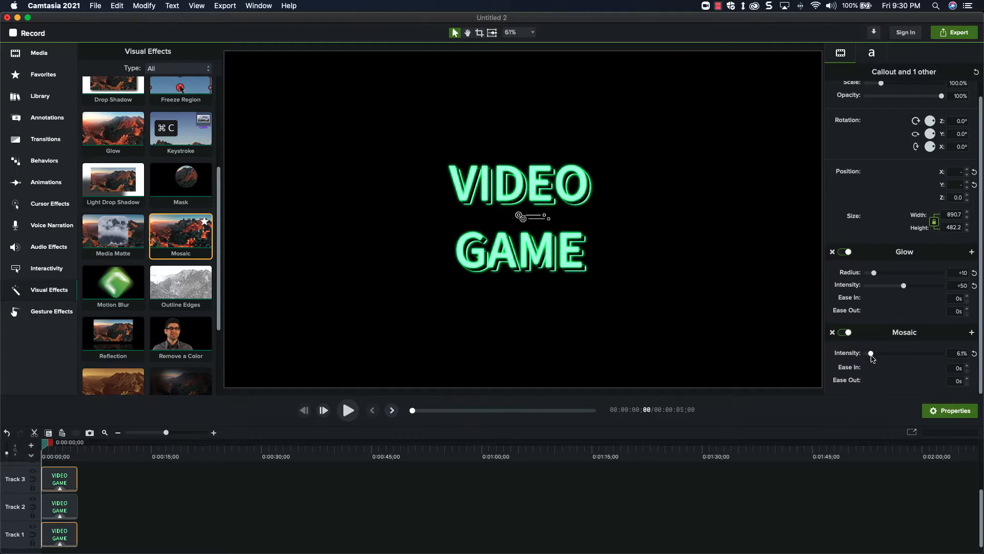
pyautogui.moveTo(870, 352); pyautogui.dragTo(877, 353)
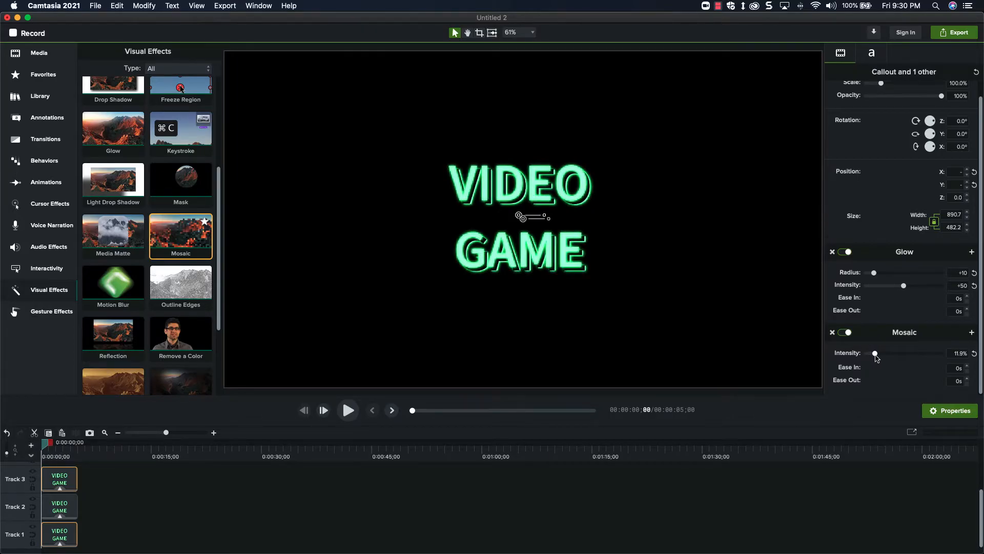
pyautogui.moveTo(876, 353); pyautogui.dragTo(875, 352)
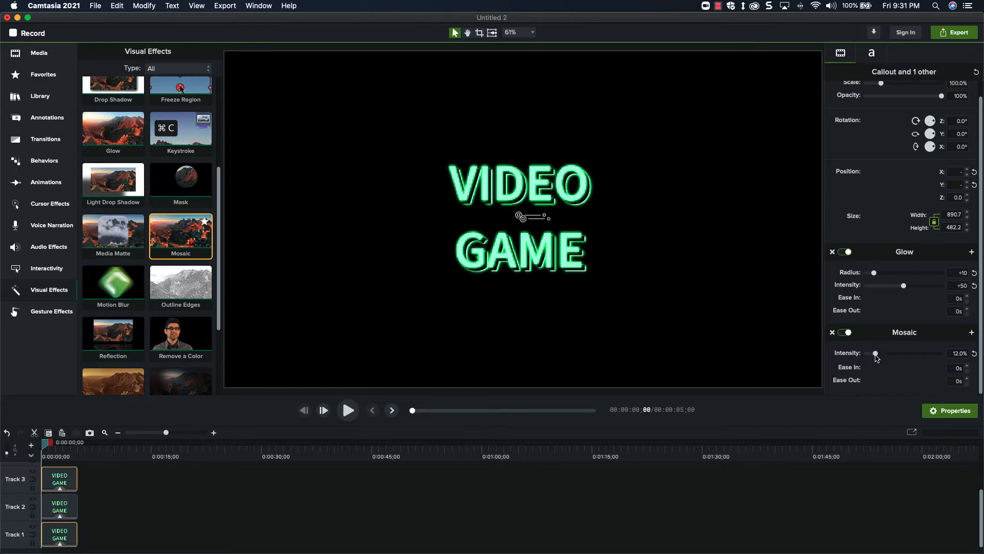
# Step: Drag the Group 1 clip from Track 1 up to Track 2
pyautogui.click(59, 507)
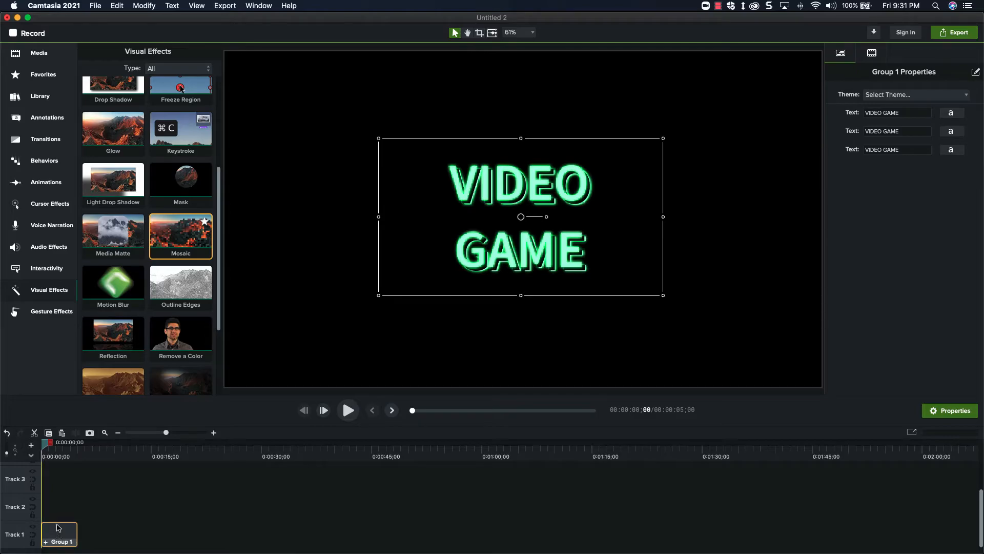
pyautogui.moveTo(59, 534); pyautogui.dragTo(59, 507)
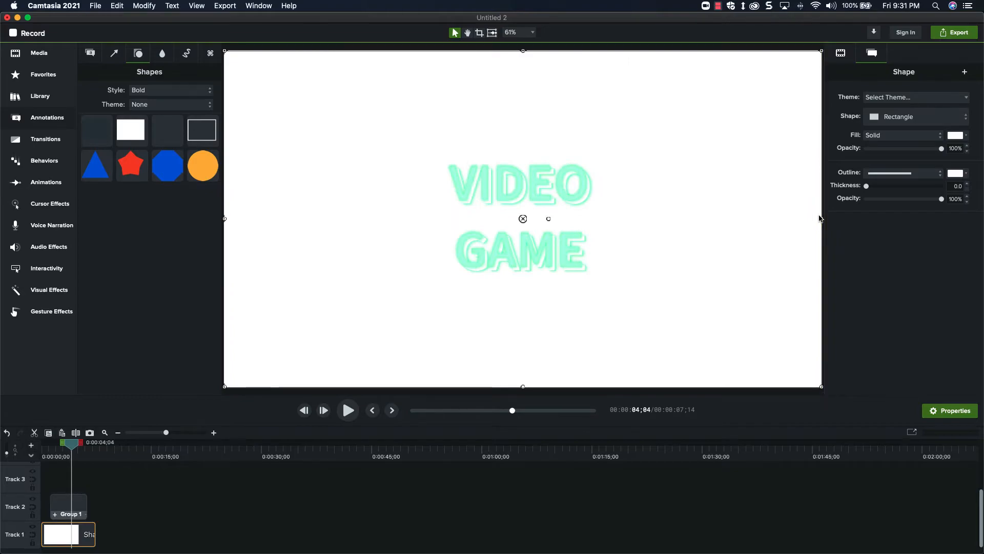
# Step: Fill the background rectangle light green at 10% opacity, then deselect it
pyautogui.click(955, 135)
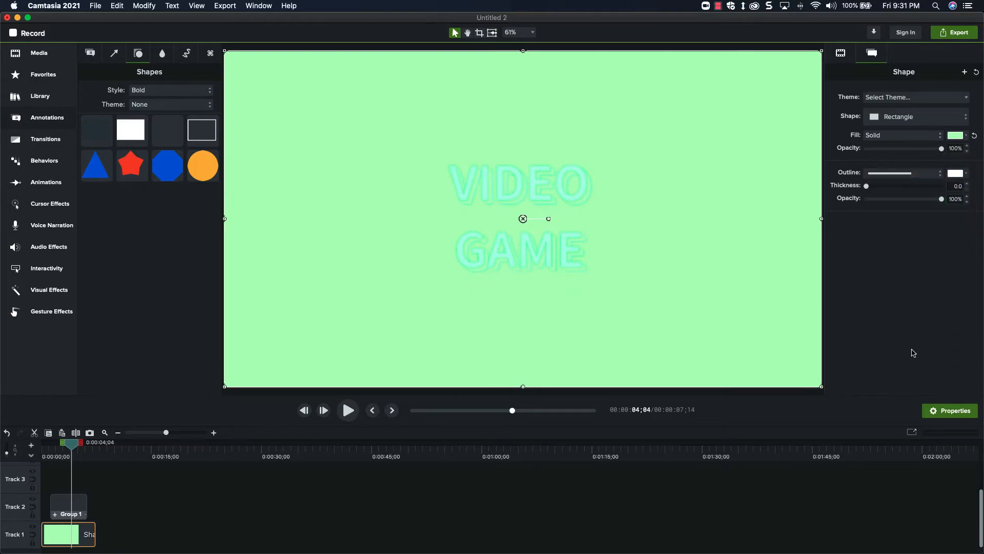
pyautogui.moveTo(942, 149); pyautogui.dragTo(874, 148)
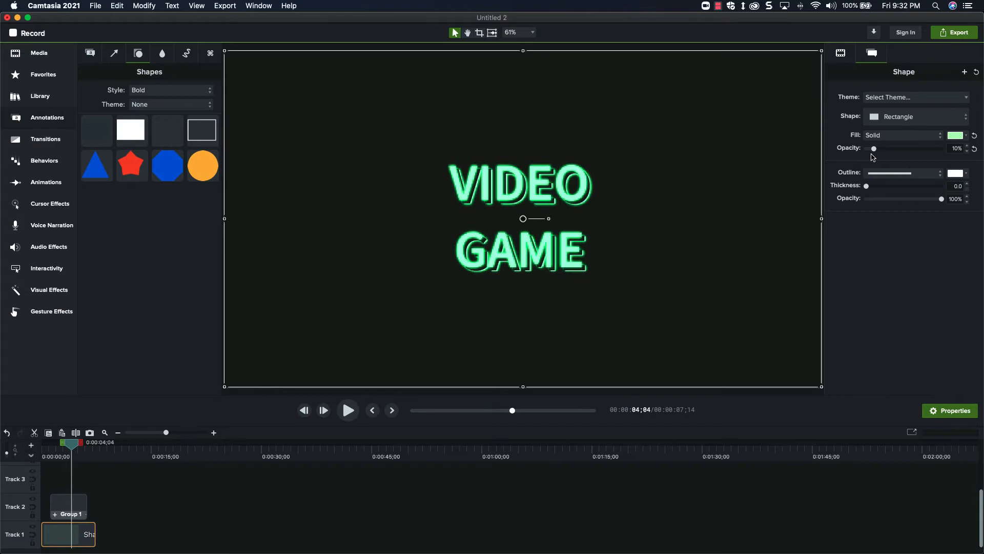
pyautogui.click(122, 496)
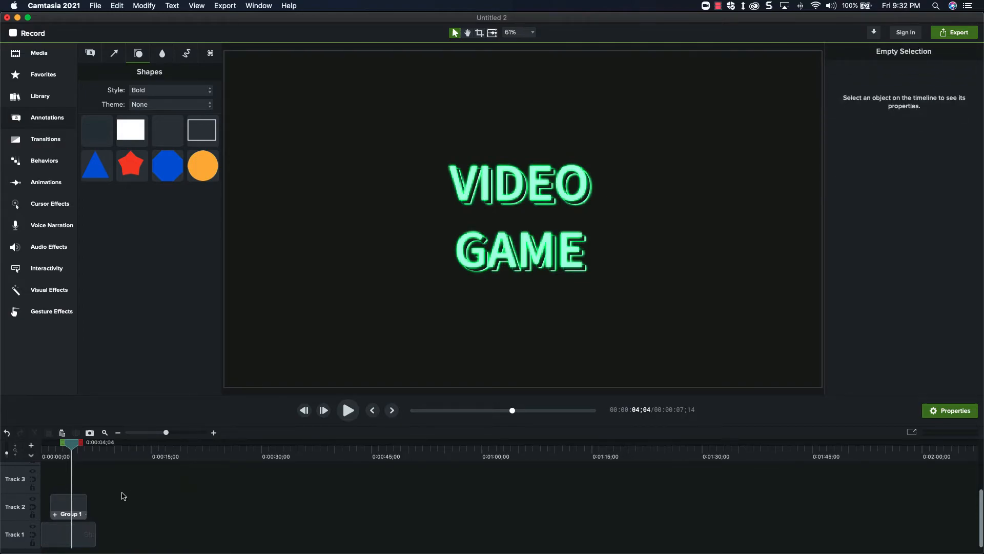
# Step: Apply the Random Bars fade transition to both ends of Group 1
pyautogui.click(68, 505)
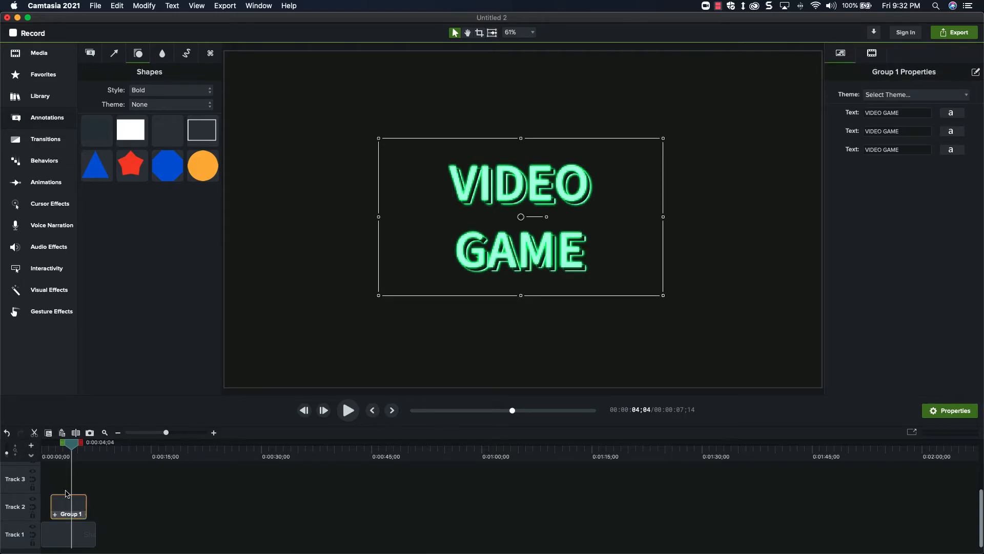
pyautogui.click(45, 139)
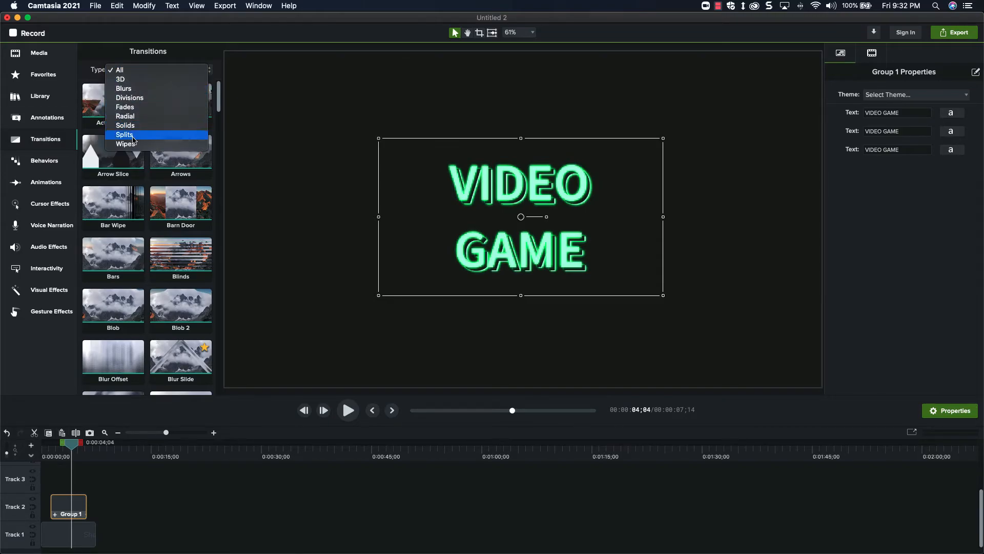
pyautogui.click(126, 144)
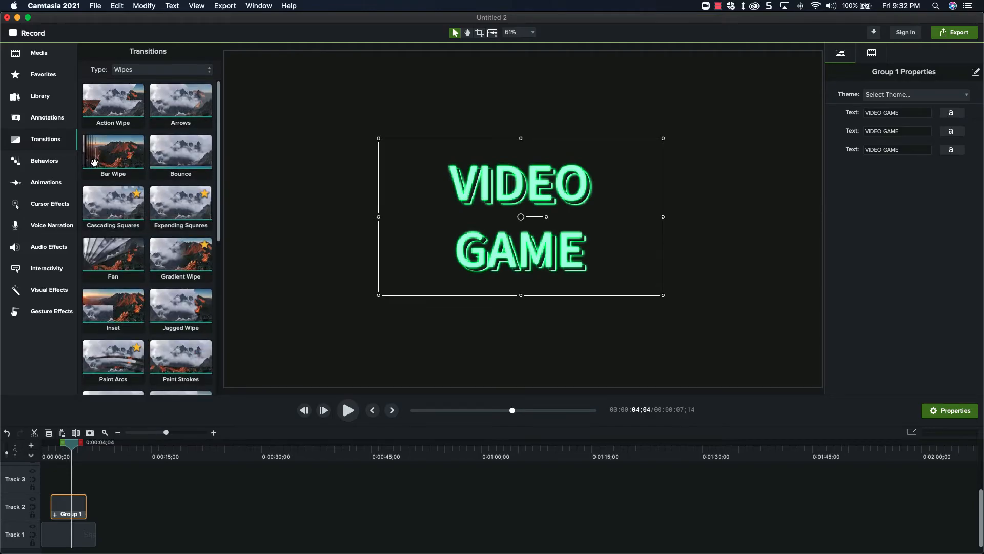
pyautogui.moveTo(113, 151); pyautogui.dragTo(76, 483)
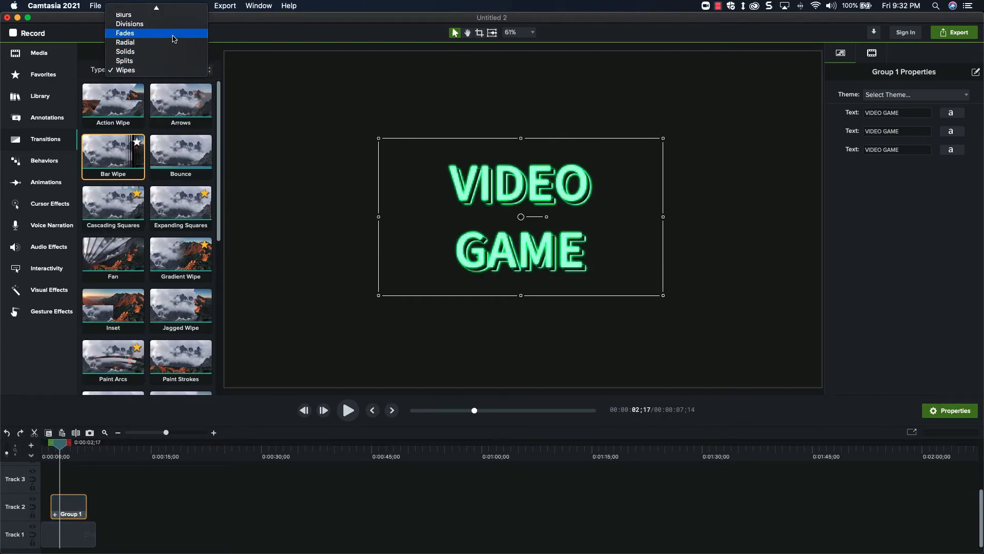
pyautogui.click(125, 33)
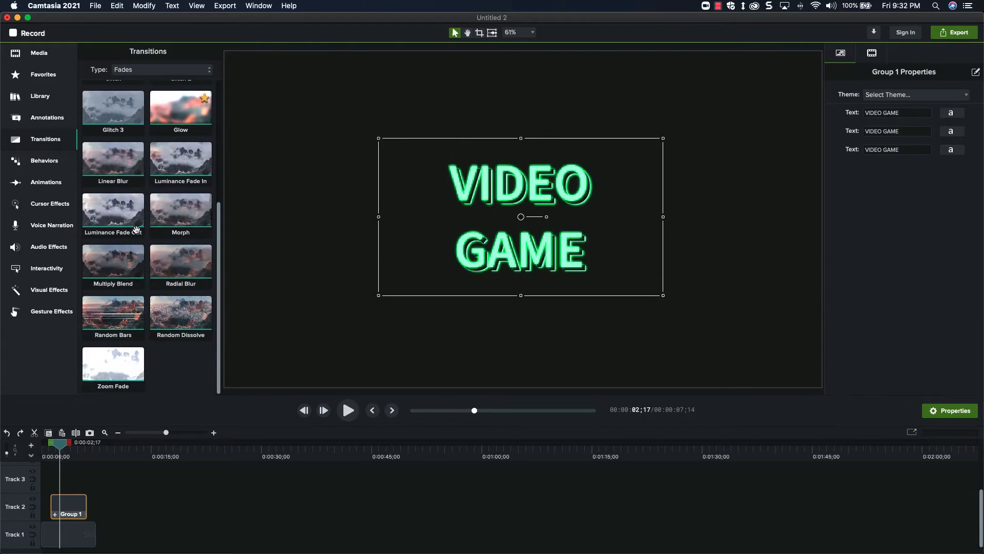
pyautogui.click(112, 313)
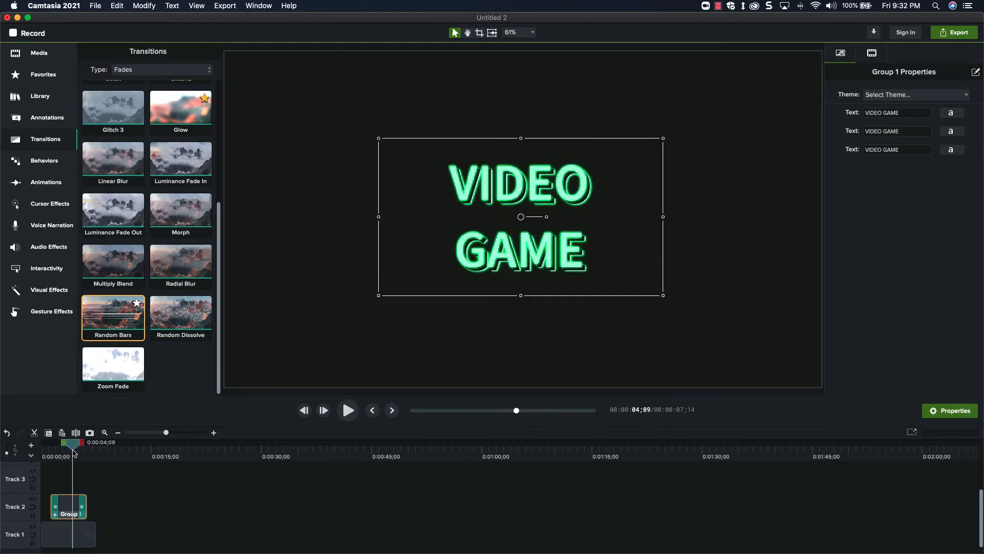
pyautogui.click(180, 313)
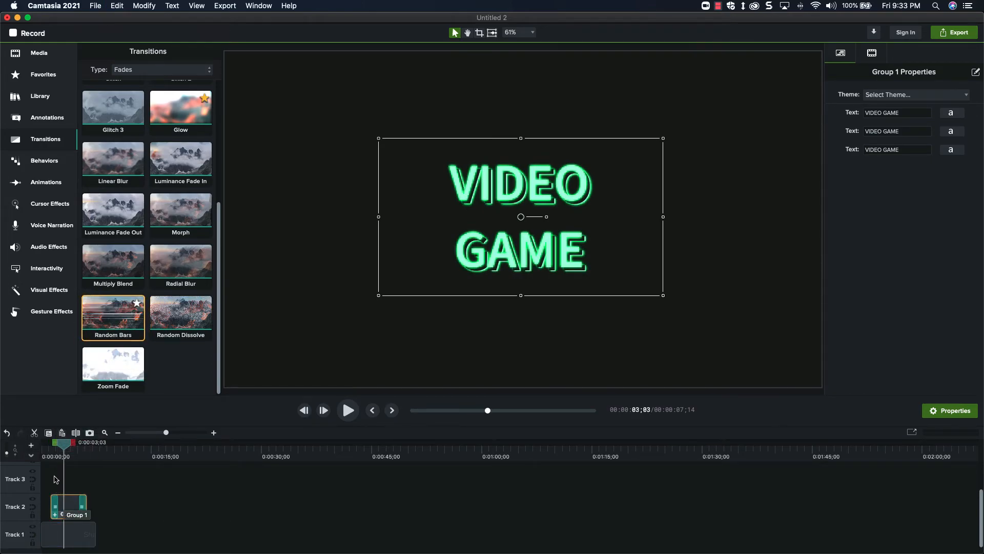
# Step: Apply Glitch to both ends of the Track 1 rectangle, then reselect Group 1
pyautogui.click(56, 442)
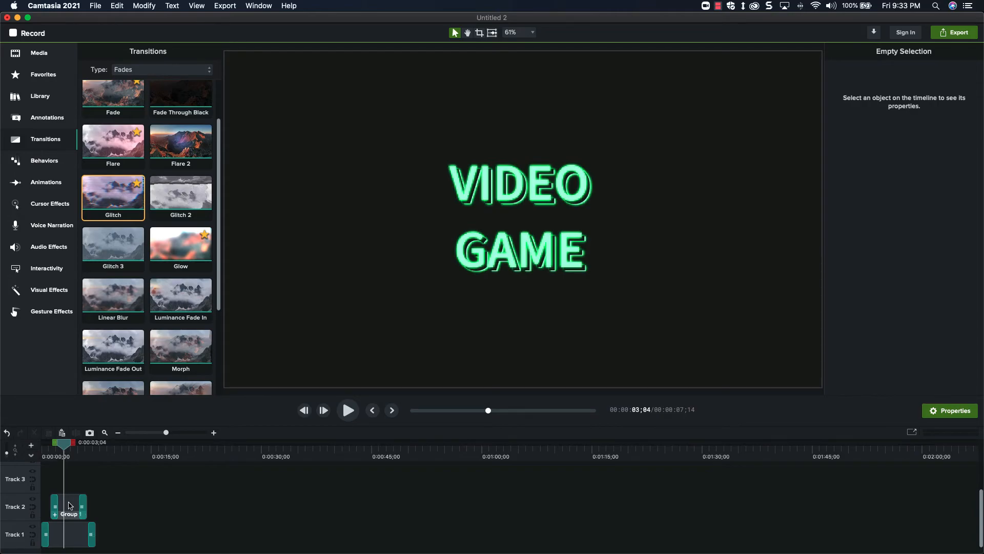
pyautogui.click(68, 507)
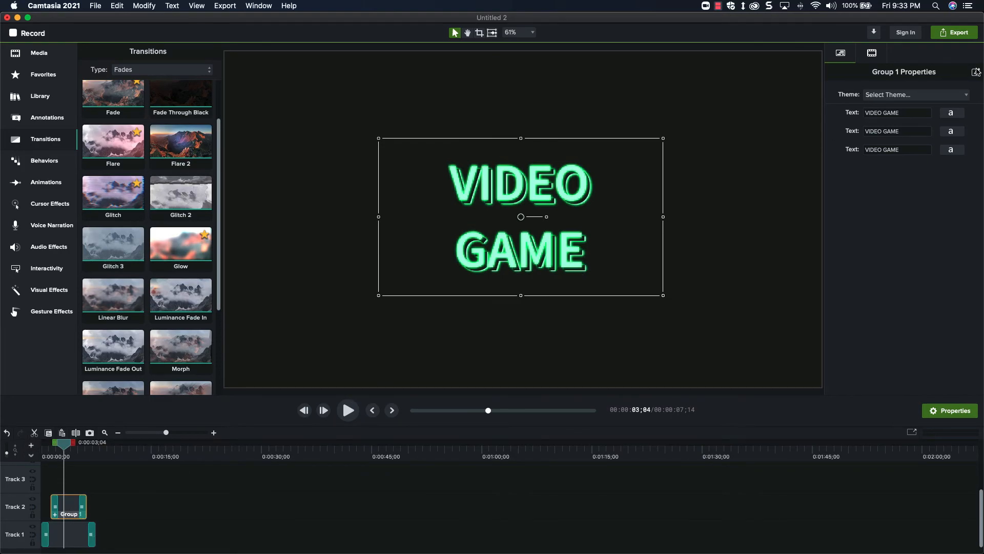
# Step: Link the three Text quick properties, save, and test by typing 'HEL' then 'VIDEO GAME'
pyautogui.click(977, 72)
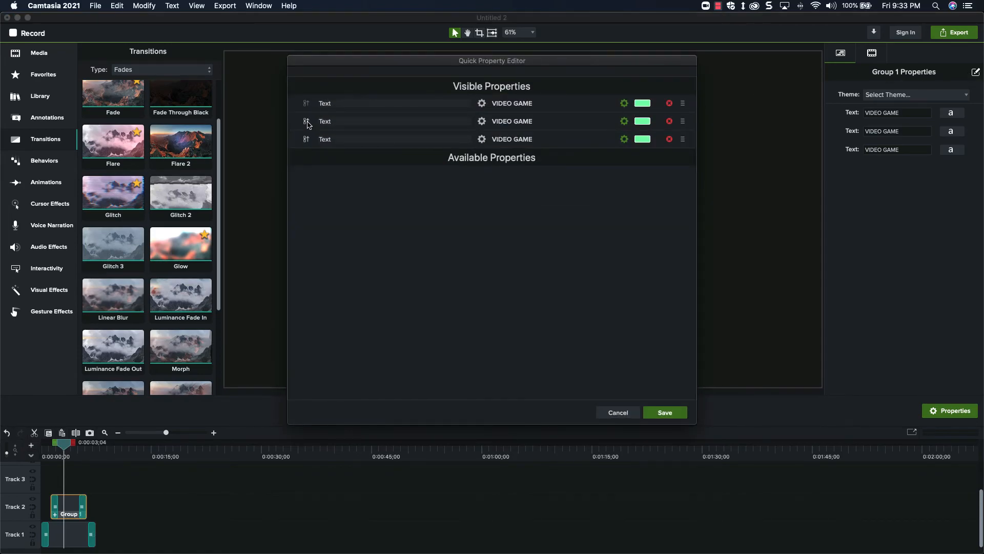
pyautogui.click(306, 121)
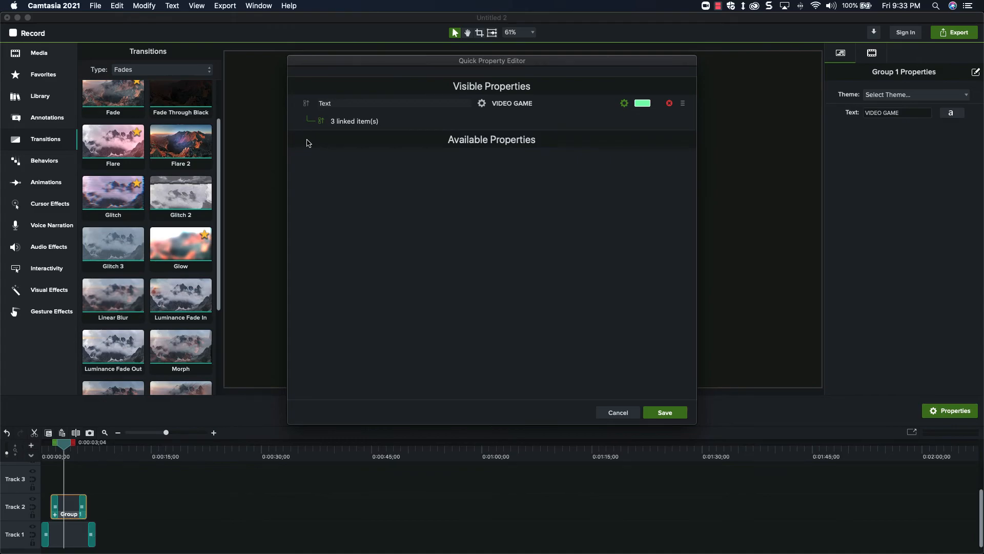
pyautogui.click(664, 412)
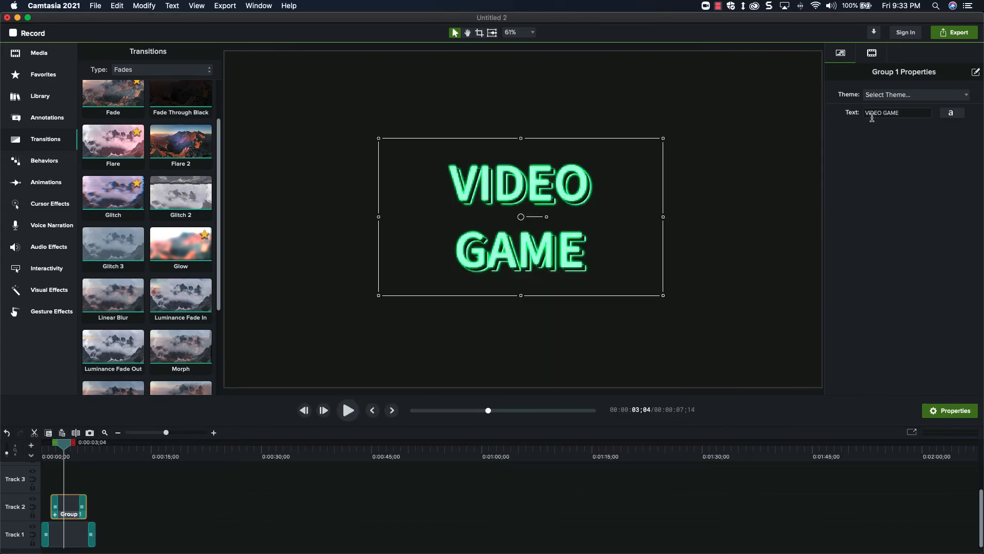
pyautogui.write('HELLO WORLD')
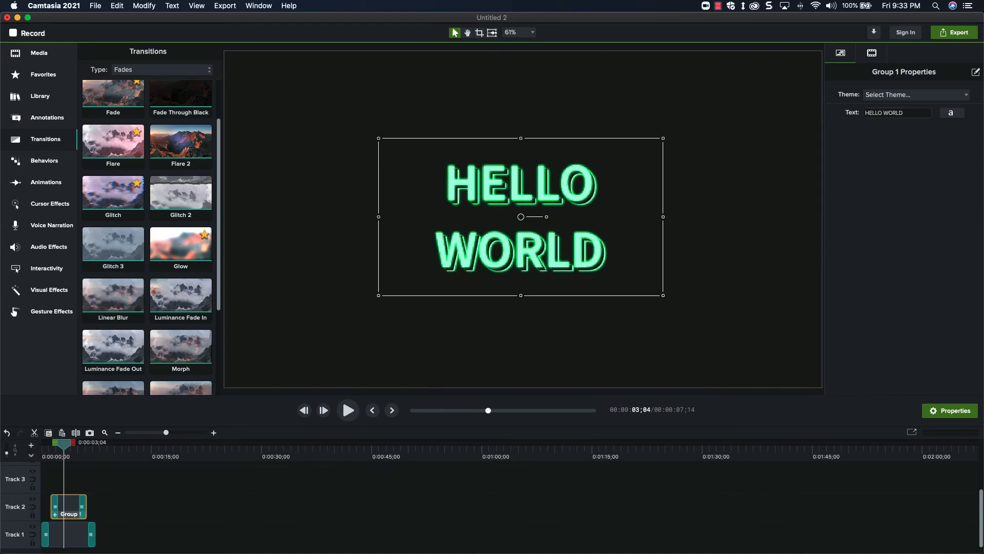
pyautogui.write('VIDEO GAME')
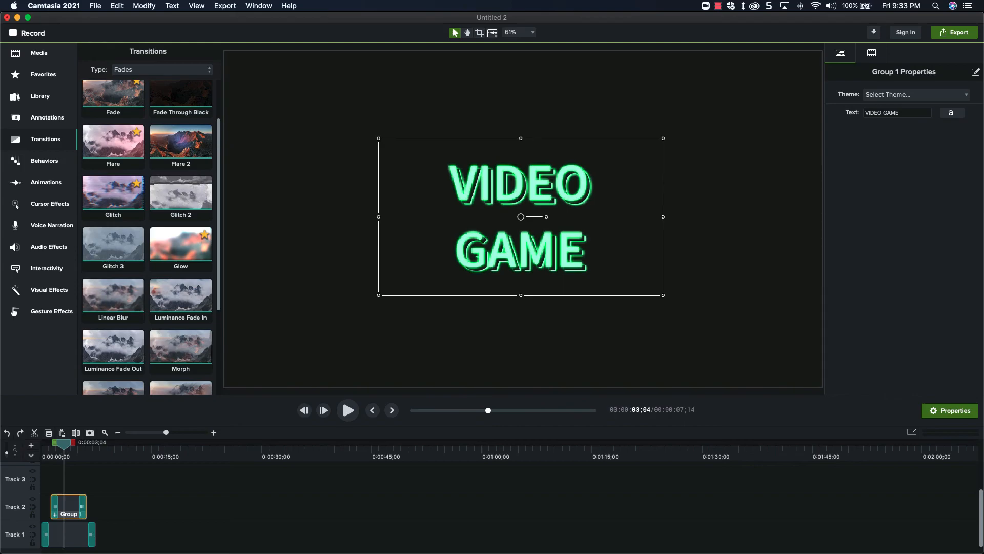